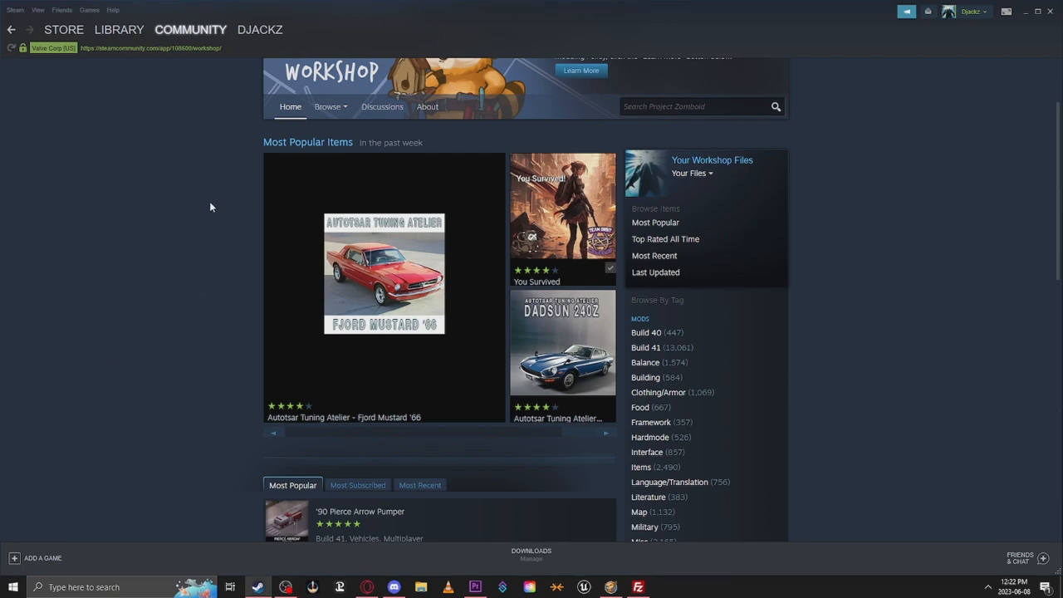
Step: View the Manik's a Decade Later Retexture workshop page, reading its description and mod IDs
{"action": "scroll", "scroll_direction": "down", "scroll_amount": 3}
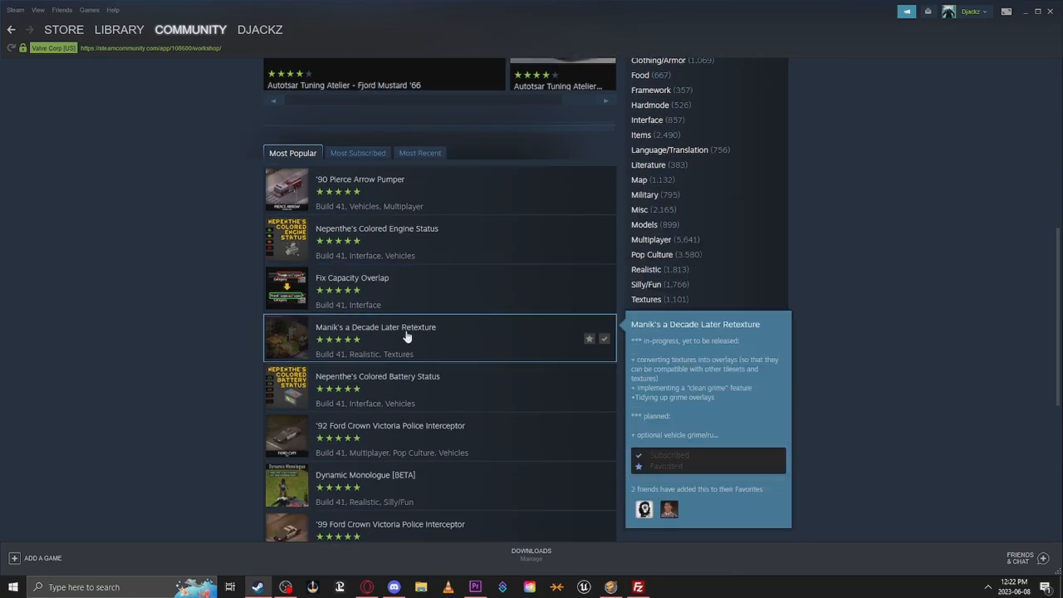
{"action": "left_click", "coordinate": [405, 336]}
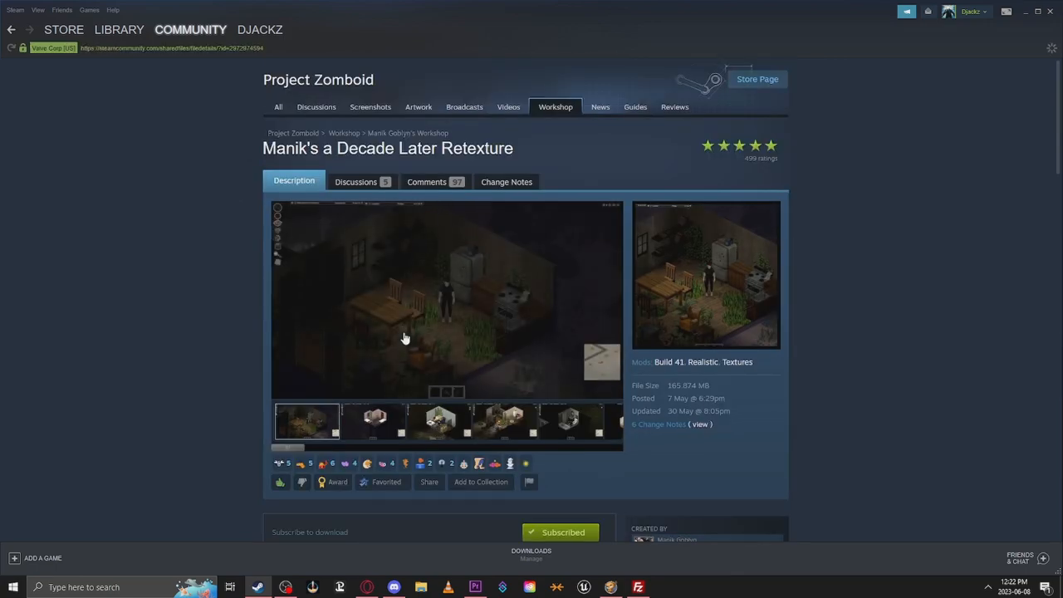
{"action": "scroll", "scroll_direction": "down", "scroll_amount": 3}
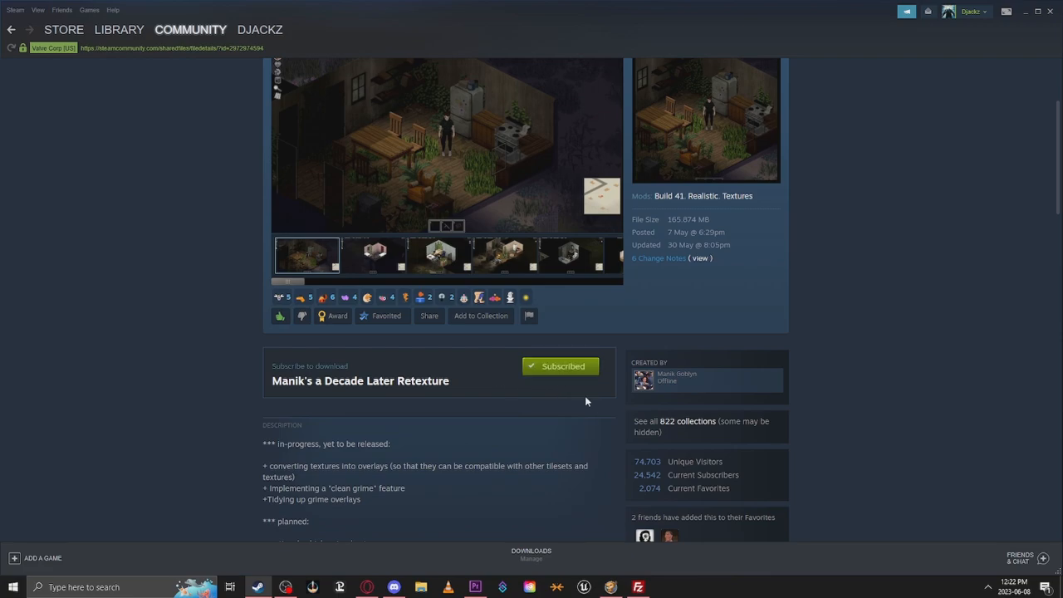
{"action": "scroll", "scroll_direction": "down", "scroll_amount": 3}
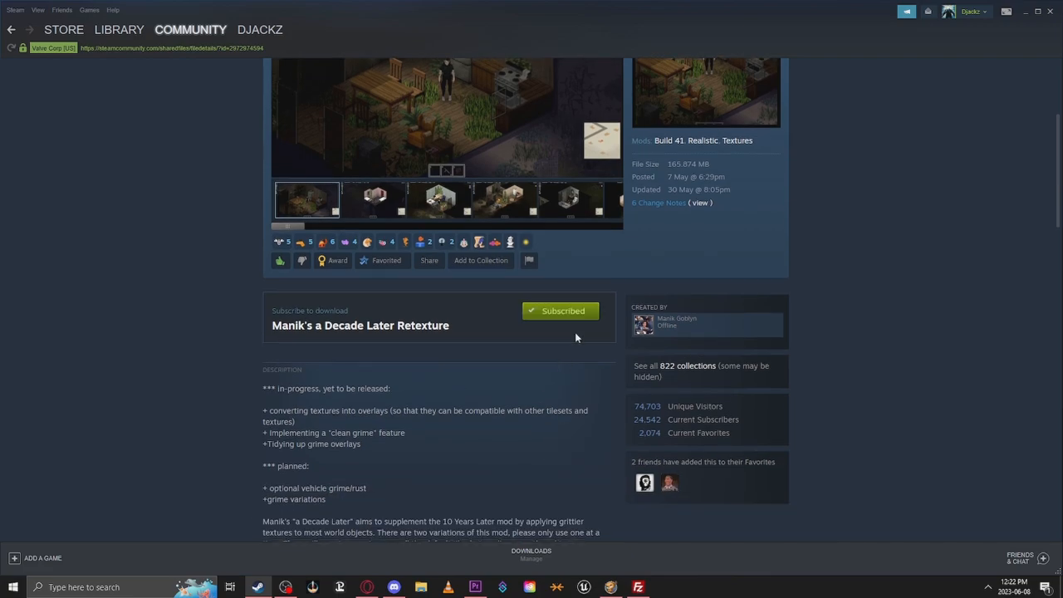
{"action": "scroll", "scroll_direction": "down", "scroll_amount": 3}
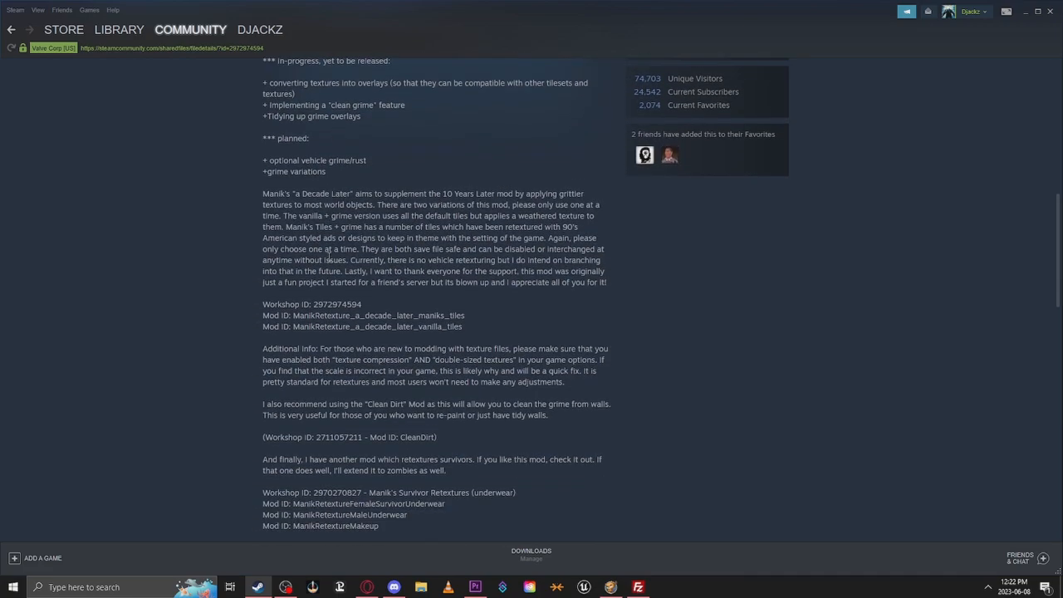
{"action": "scroll", "scroll_direction": "up", "scroll_amount": 3}
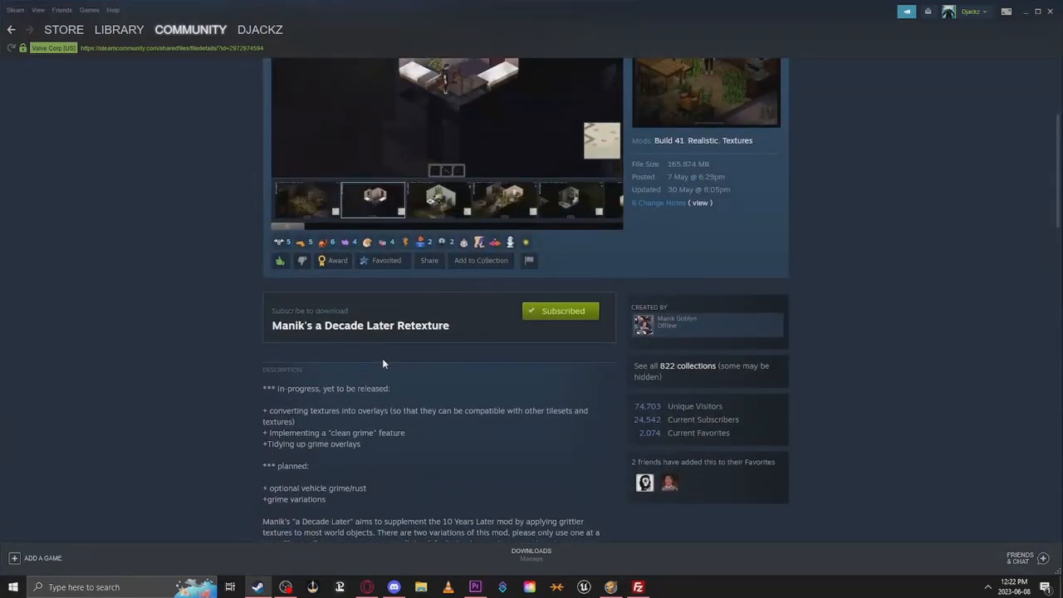
{"action": "scroll", "scroll_direction": "up", "scroll_amount": 3}
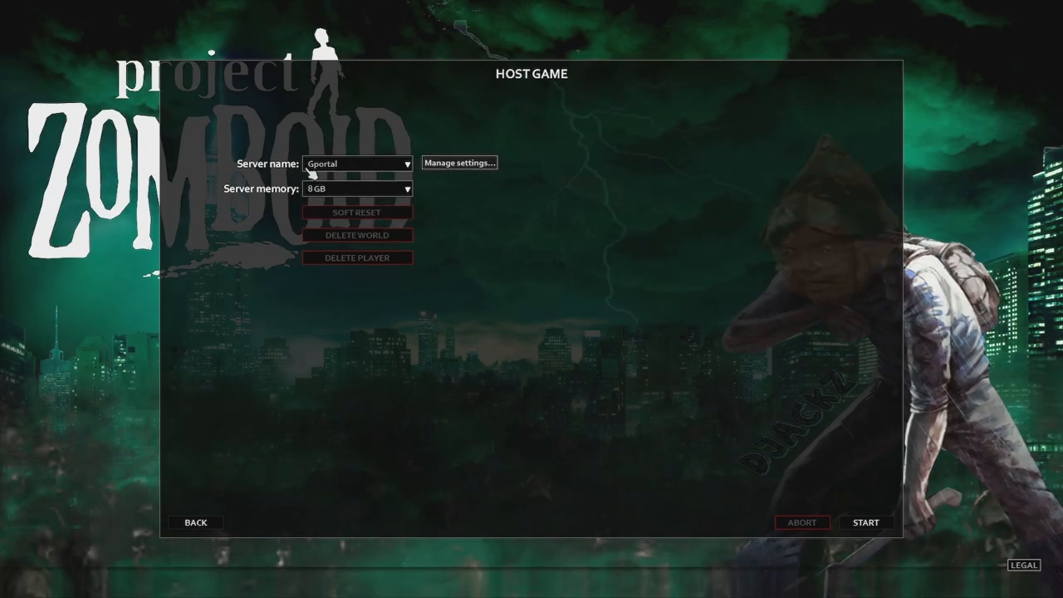
Step: Edit the saved Gportal server settings from the Host Game settings manager
{"action": "left_click", "coordinate": [461, 161]}
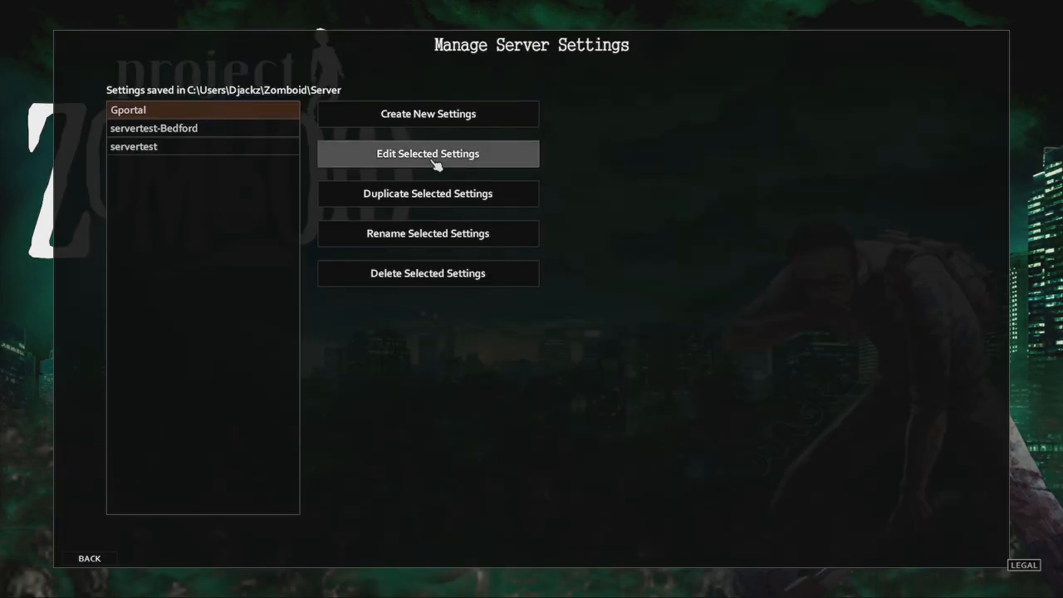
{"action": "left_click", "coordinate": [427, 153]}
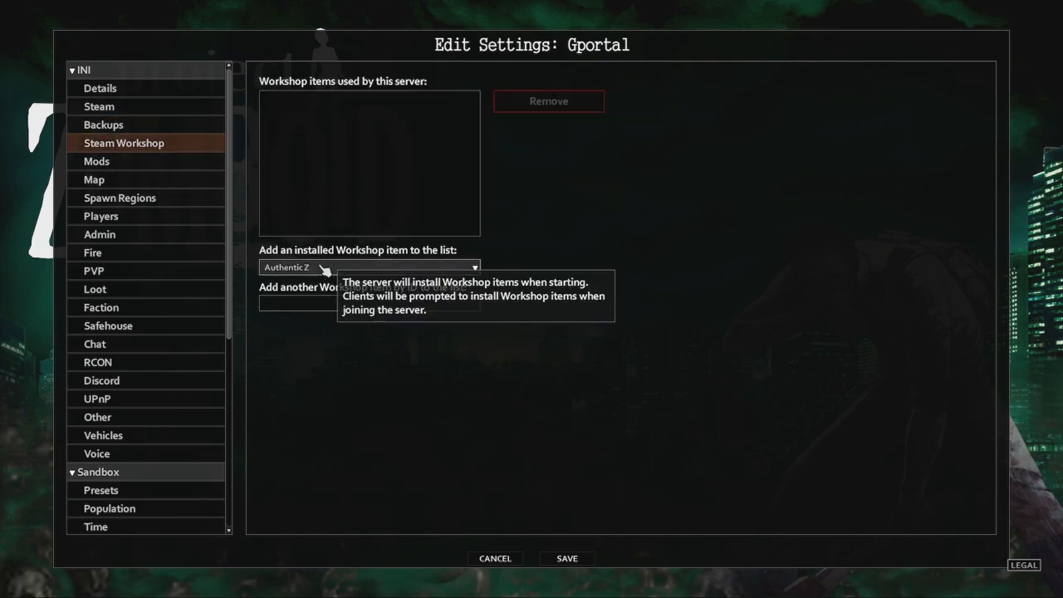
Step: Add an installed workshop item to the Gportal server's workshop list
{"action": "left_click", "coordinate": [369, 266]}
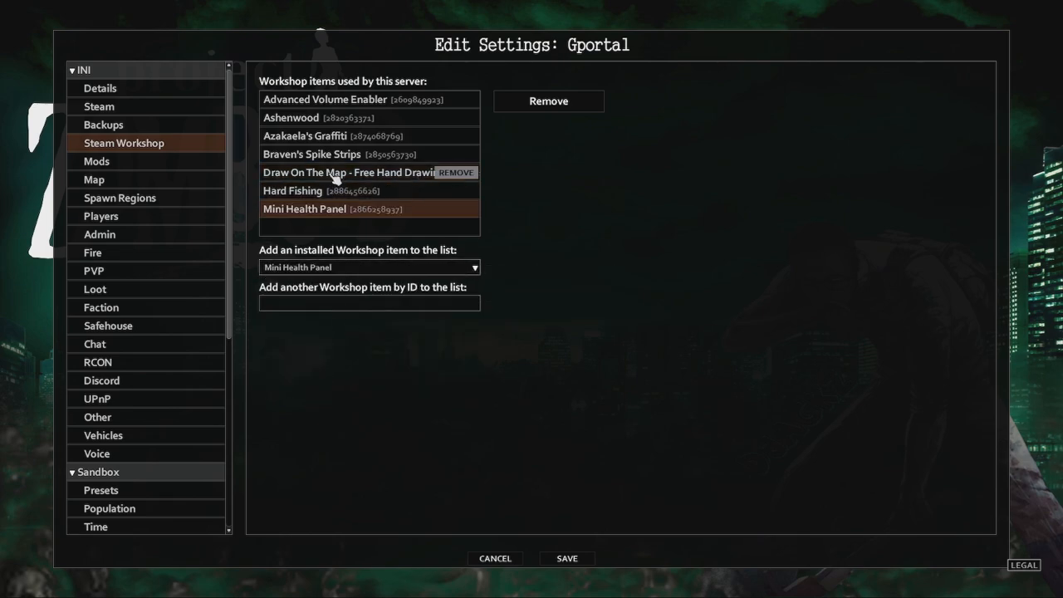
Step: Remove Hard Fishing - Easier Version from the Gportal mod list, leaving it ending with Authentic Z
{"action": "left_click", "coordinate": [96, 161]}
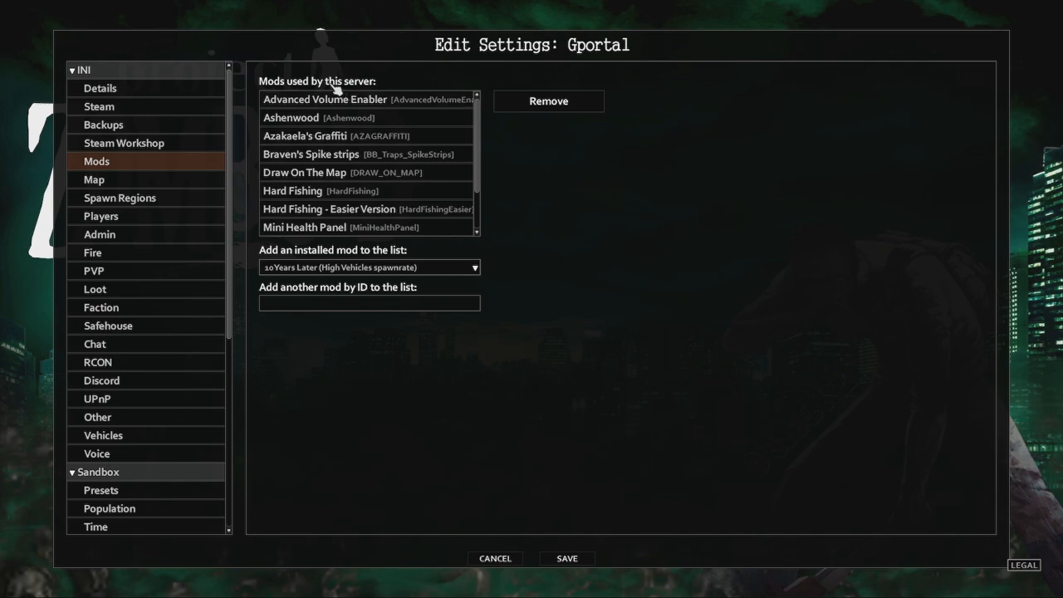
{"action": "mouse_move", "coordinate": [313, 209]}
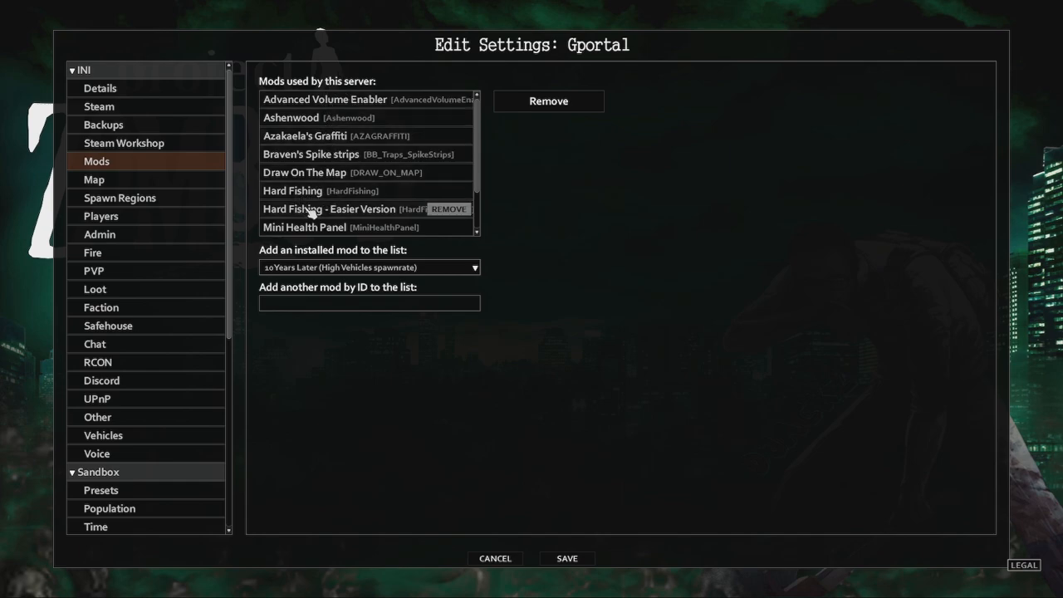
{"action": "left_click", "coordinate": [357, 209]}
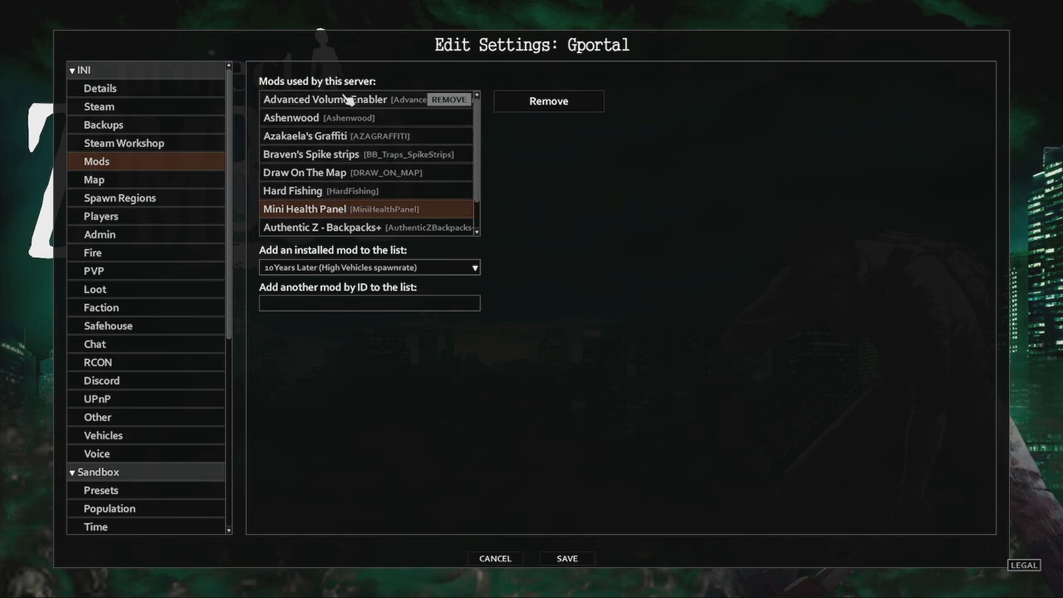
{"action": "scroll", "scroll_direction": "down", "scroll_amount": 3}
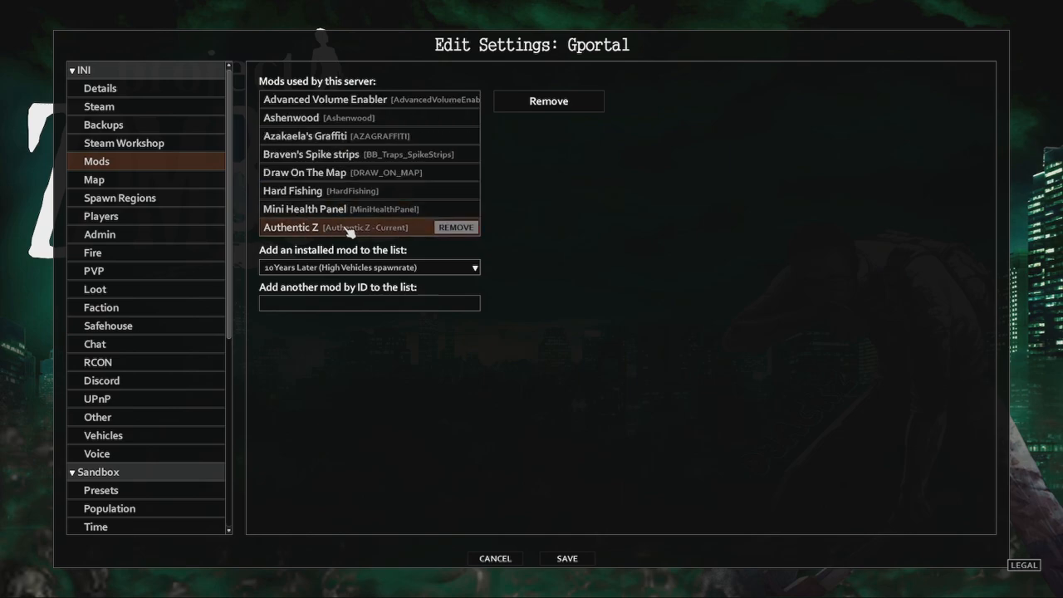
{"action": "mouse_move", "coordinate": [149, 157]}
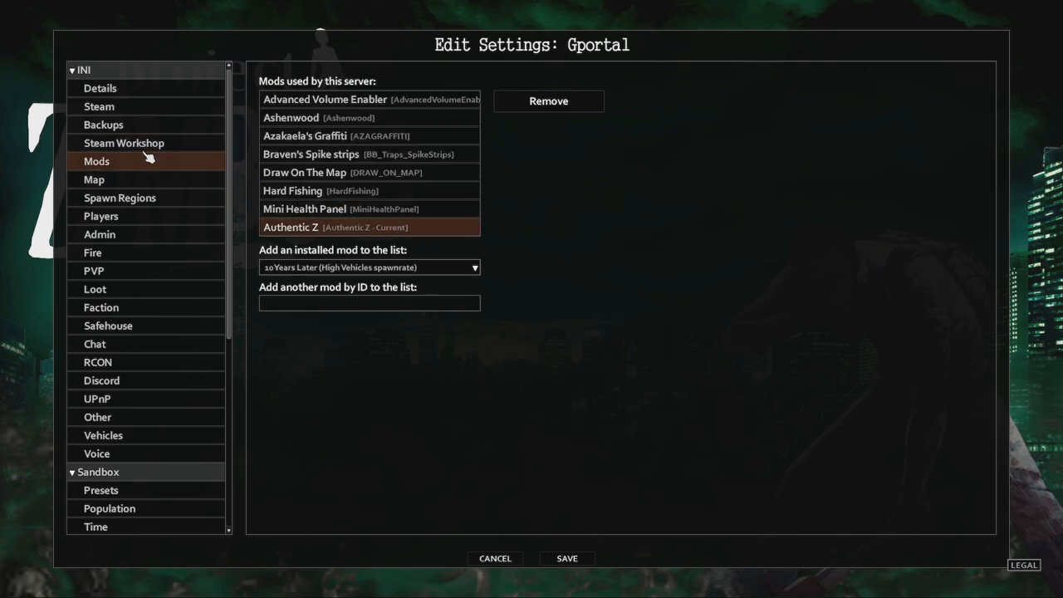
{"action": "mouse_move", "coordinate": [174, 186]}
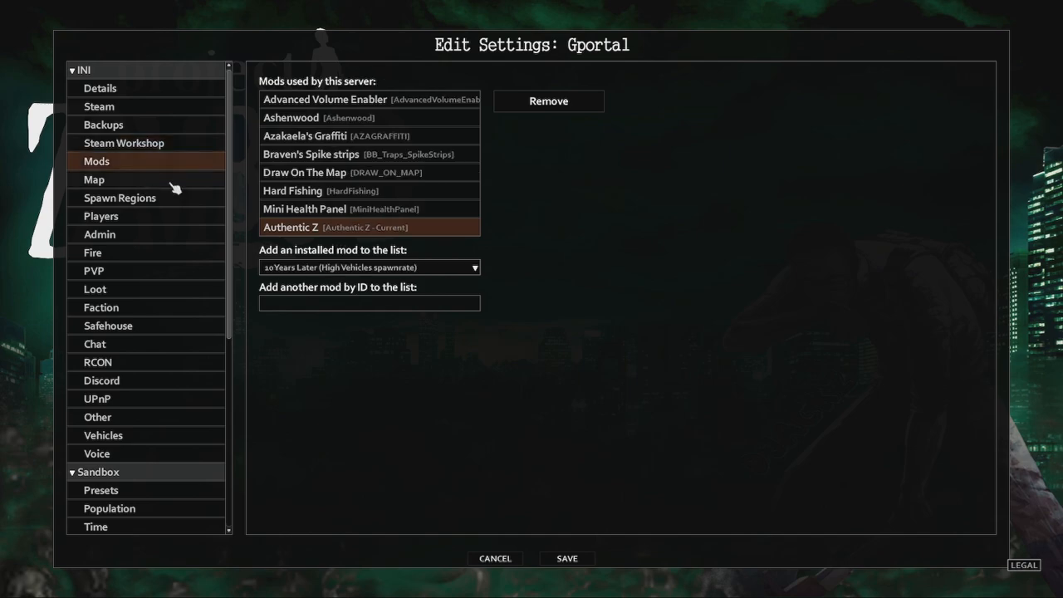
{"action": "left_click", "coordinate": [495, 559]}
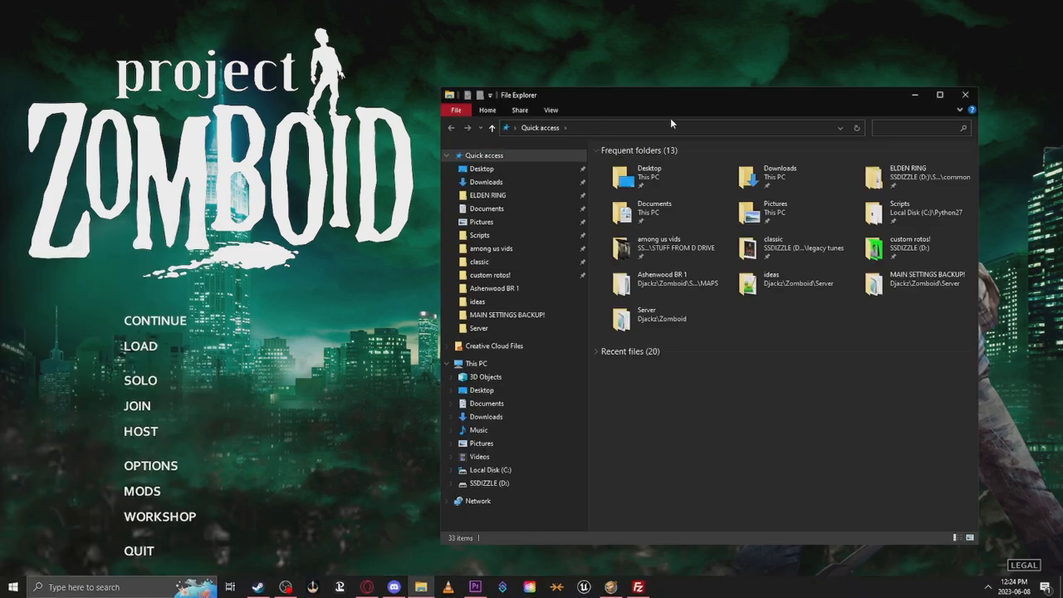
Step: Navigate to C: > Users > user folder > Zomboid > Server in File Explorer
{"action": "left_click", "coordinate": [475, 362]}
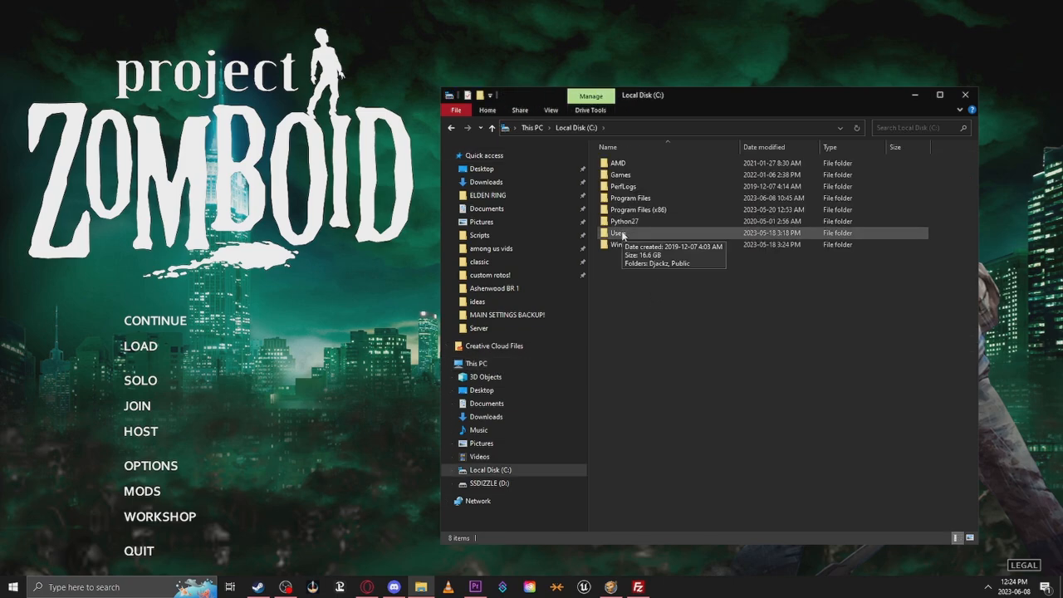
{"action": "double_click", "coordinate": [617, 232]}
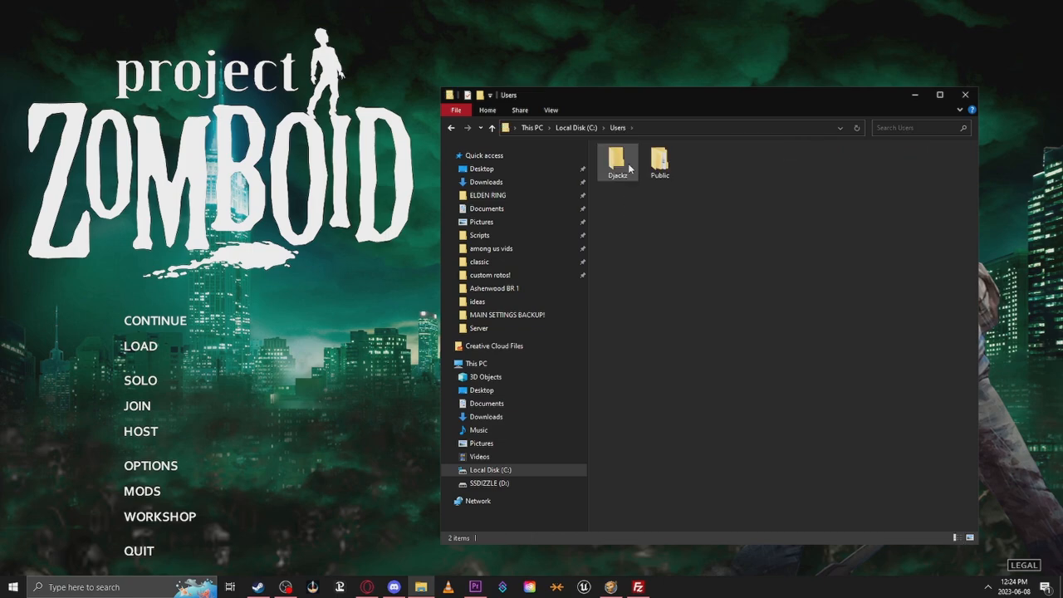
{"action": "double_click", "coordinate": [618, 160]}
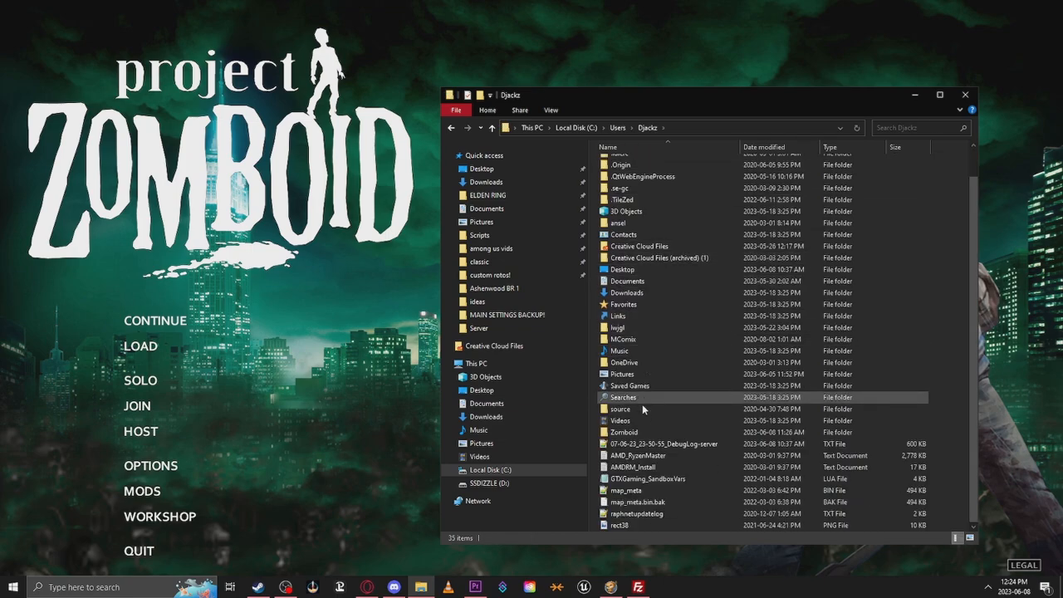
{"action": "left_click", "coordinate": [625, 432]}
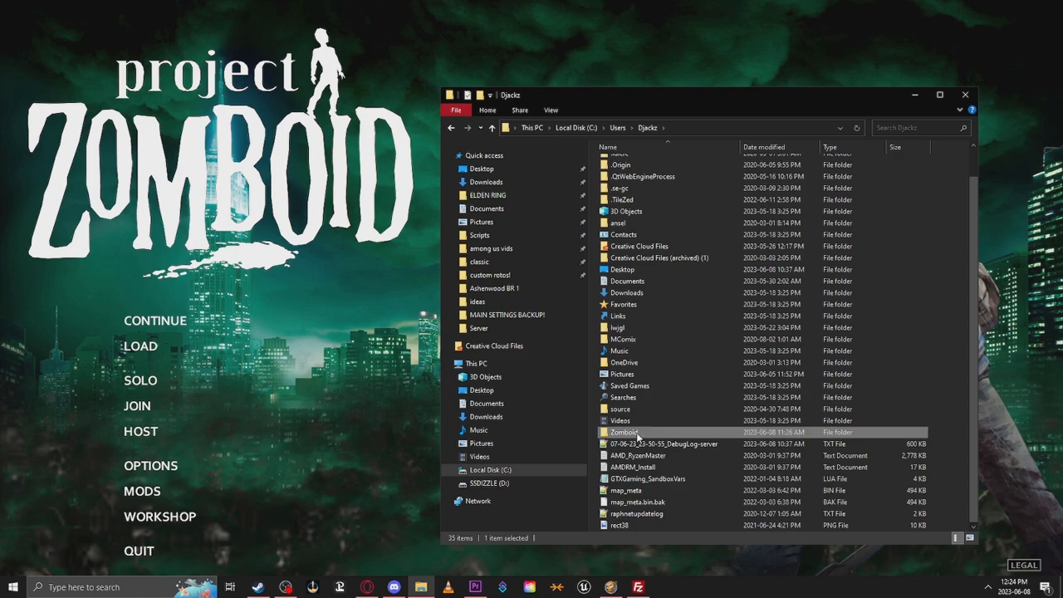
{"action": "double_click", "coordinate": [623, 432]}
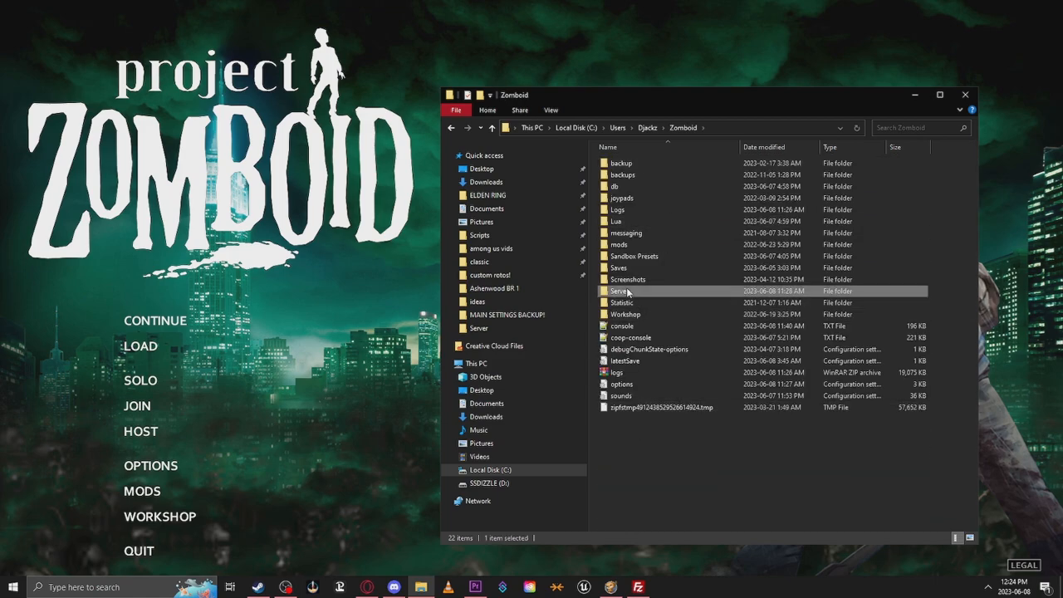
{"action": "double_click", "coordinate": [622, 291]}
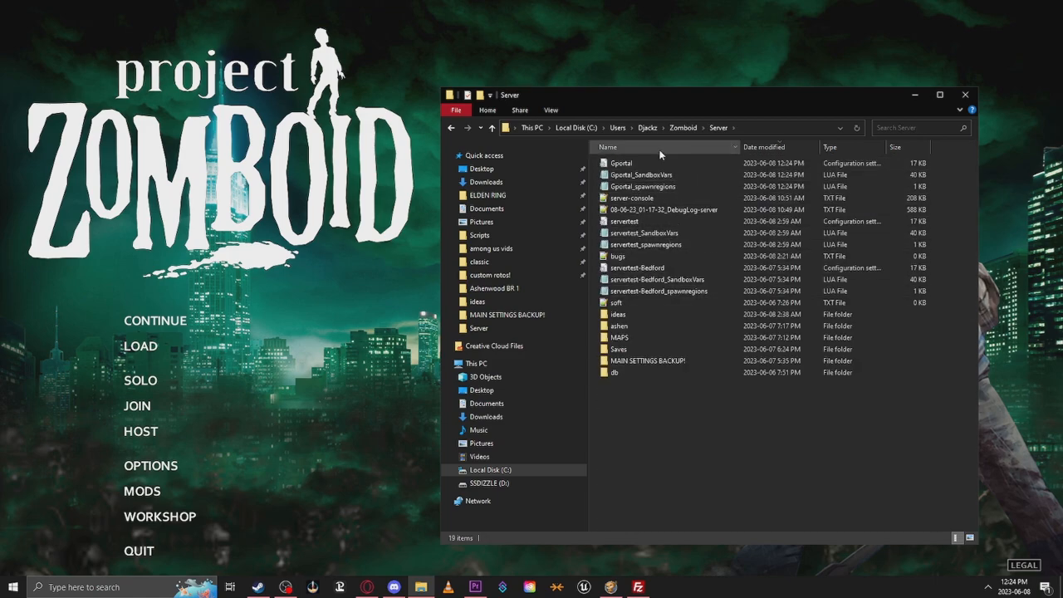
Step: Bring up the shortcut menu on the Gportal.ini settings file
{"action": "left_click", "coordinate": [621, 162]}
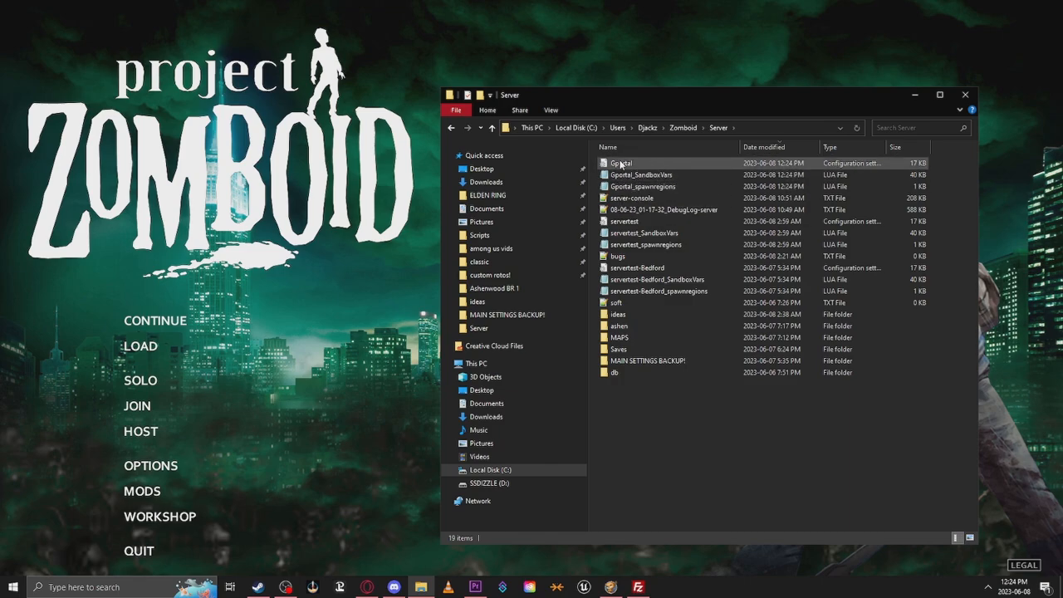
{"action": "right_click", "coordinate": [621, 163]}
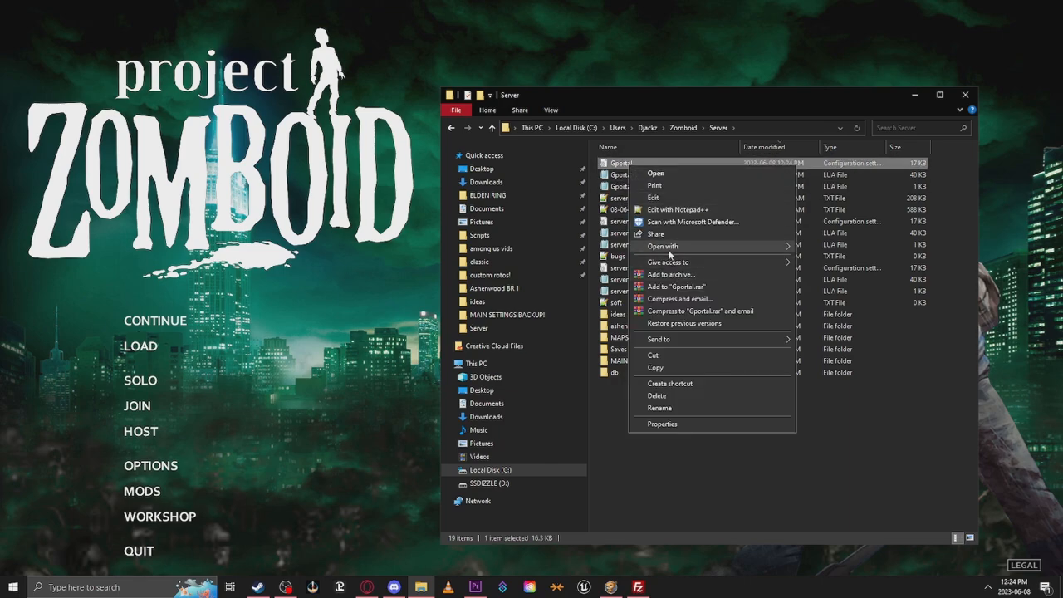
Step: Copy the Mods line value from the Gportal.ini file in Notepad++
{"action": "left_click", "coordinate": [675, 210]}
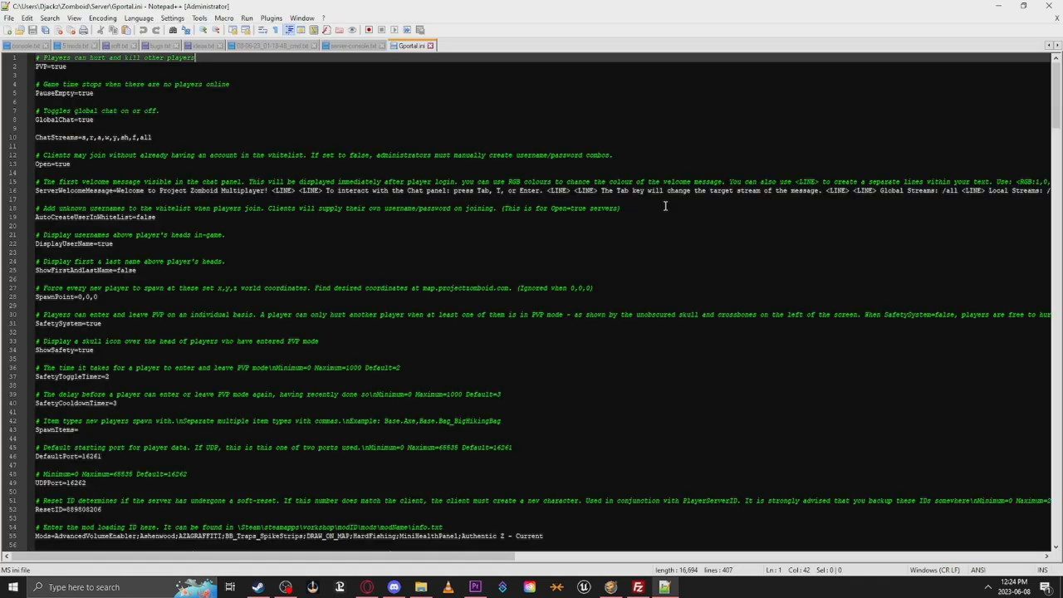
{"action": "mouse_move", "coordinate": [274, 181]}
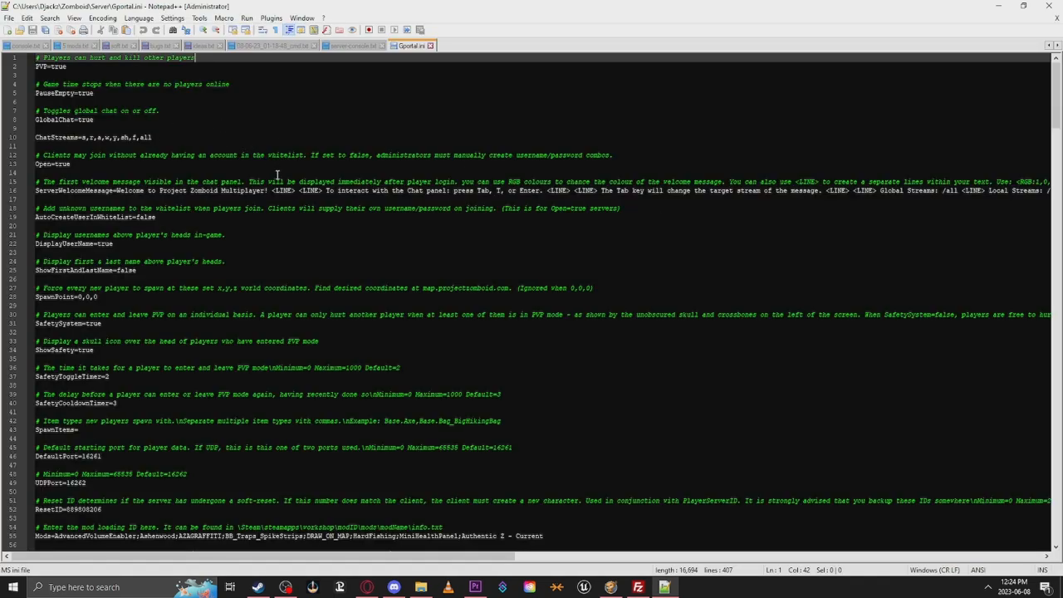
{"action": "scroll", "scroll_direction": "down", "scroll_amount": 3}
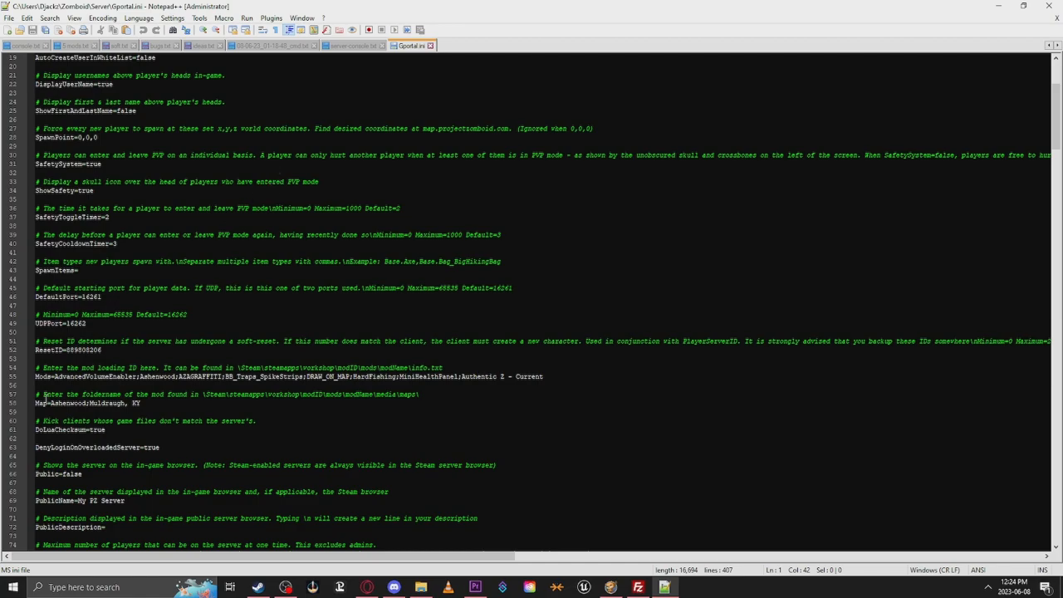
{"action": "double_click", "coordinate": [75, 379]}
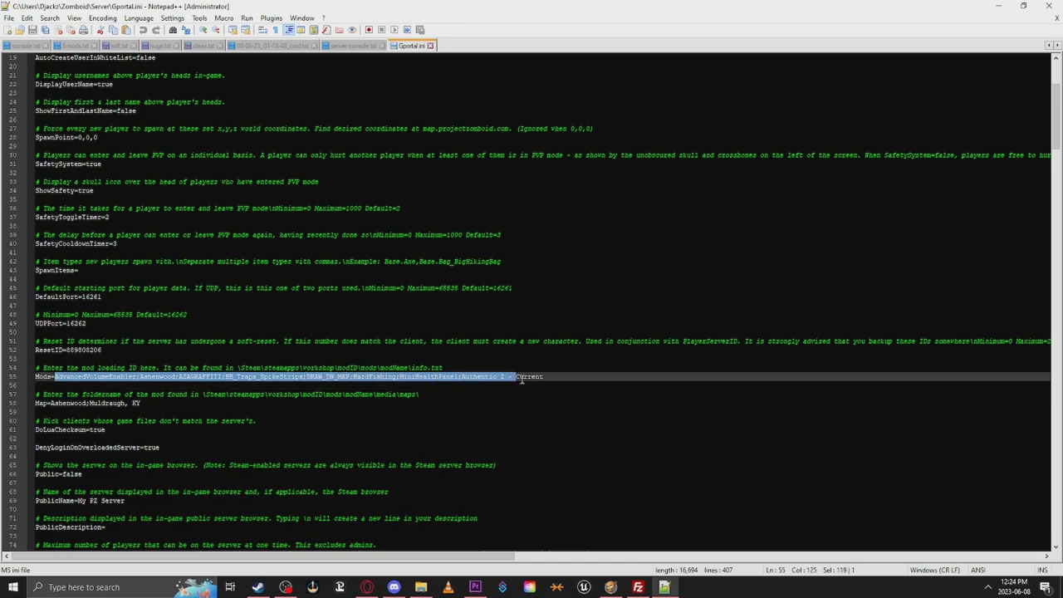
{"action": "right_click", "coordinate": [523, 377]}
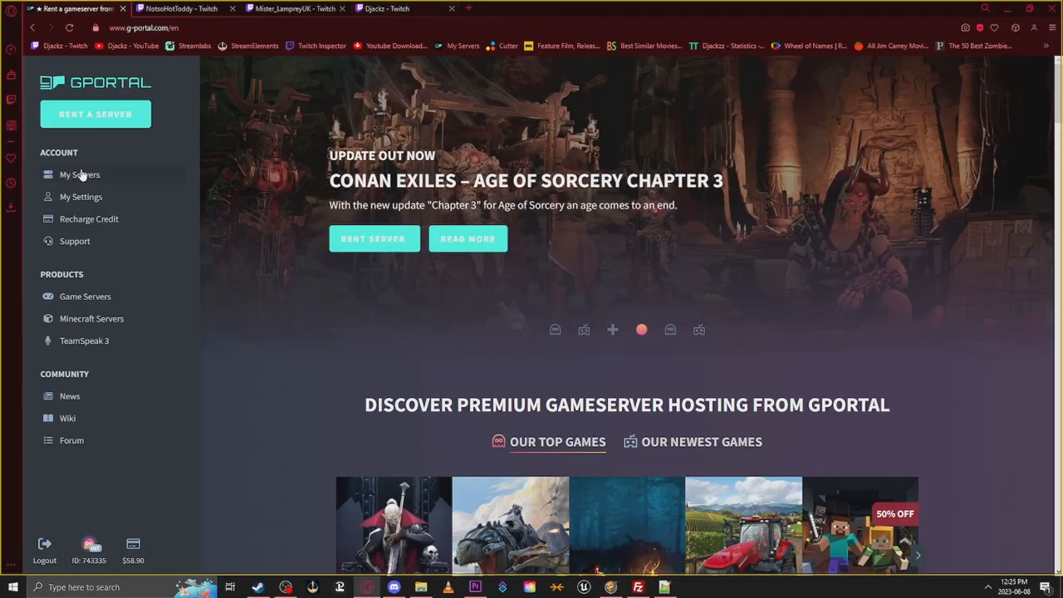
Step: Reach the DFB Battle Royale server's Configuration Files page from My Servers
{"action": "left_click", "coordinate": [79, 174]}
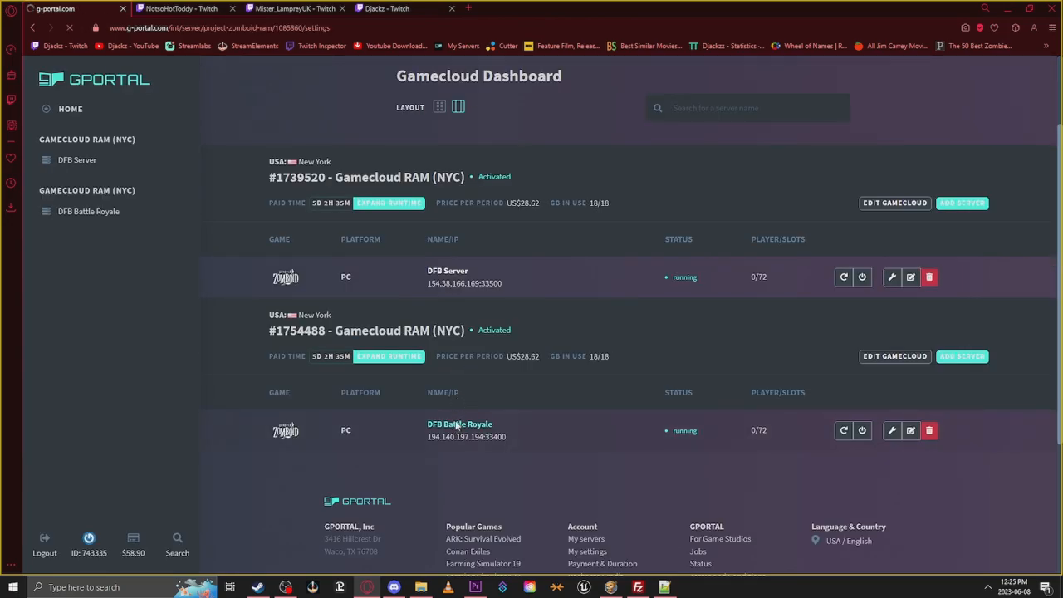
{"action": "left_click", "coordinate": [459, 424]}
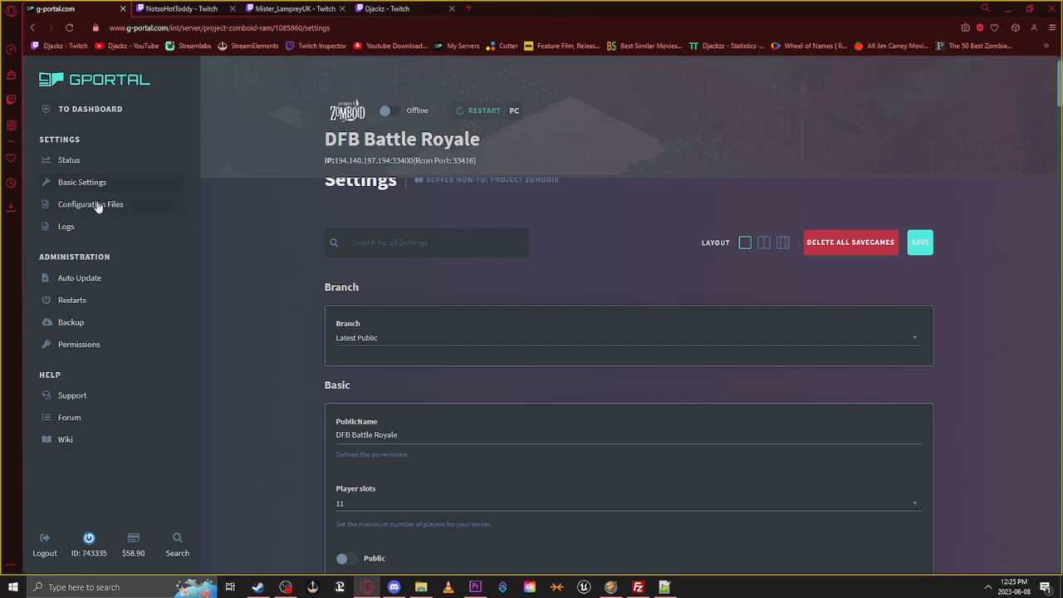
{"action": "left_click", "coordinate": [90, 203]}
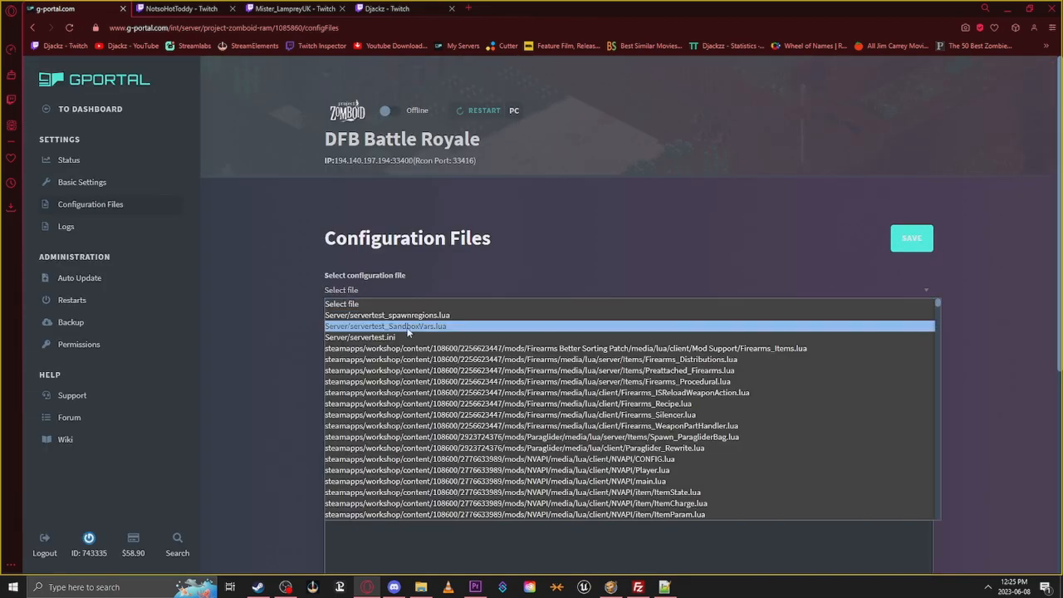
Step: Paste the copied mod list over the Mods line of servertest.ini
{"action": "left_click", "coordinate": [362, 337]}
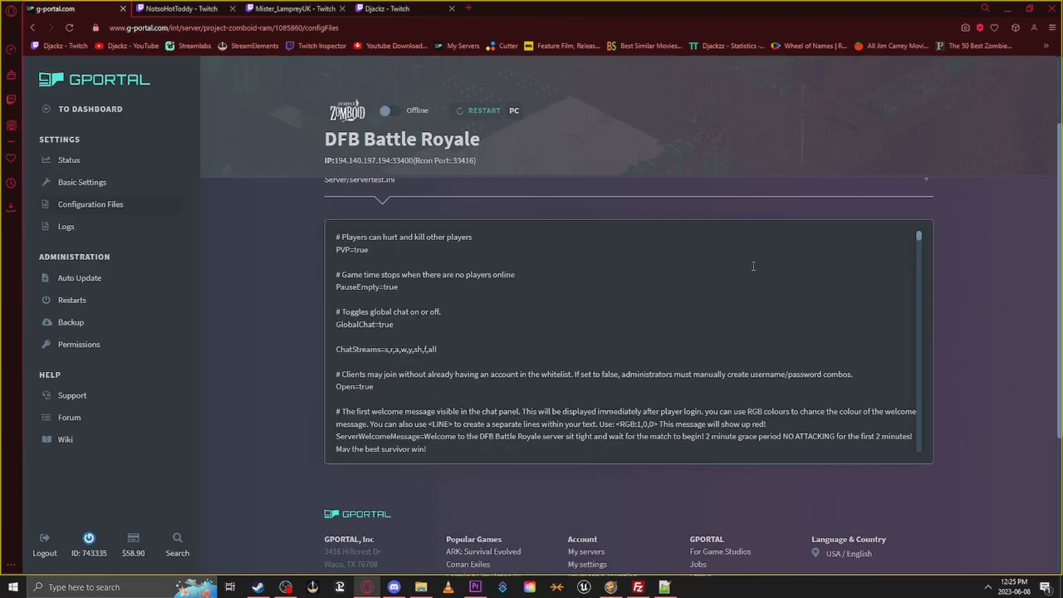
{"action": "scroll", "scroll_direction": "down", "scroll_amount": 3}
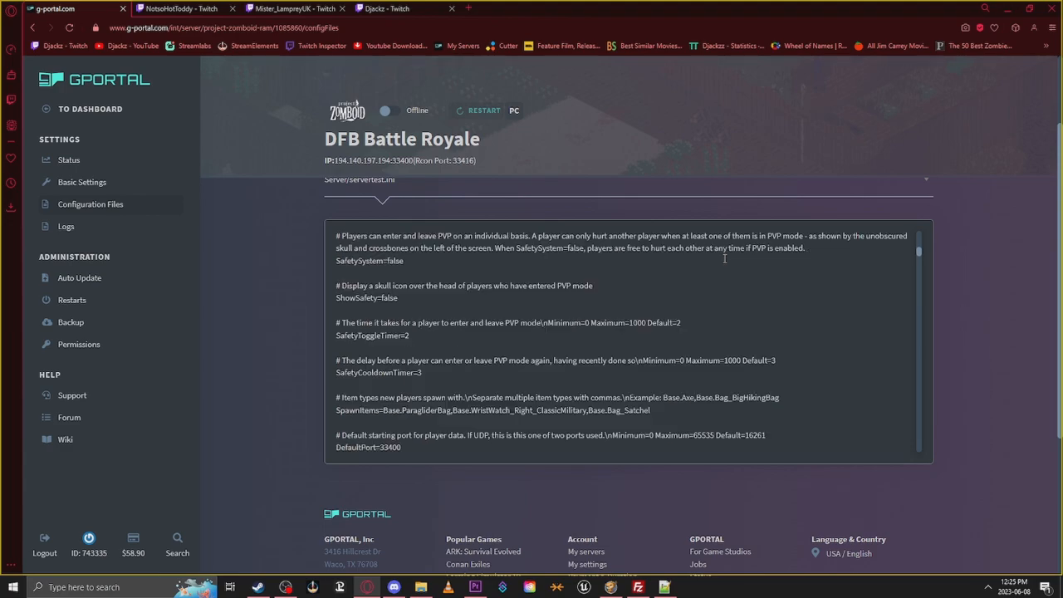
{"action": "scroll", "scroll_direction": "down", "scroll_amount": 3}
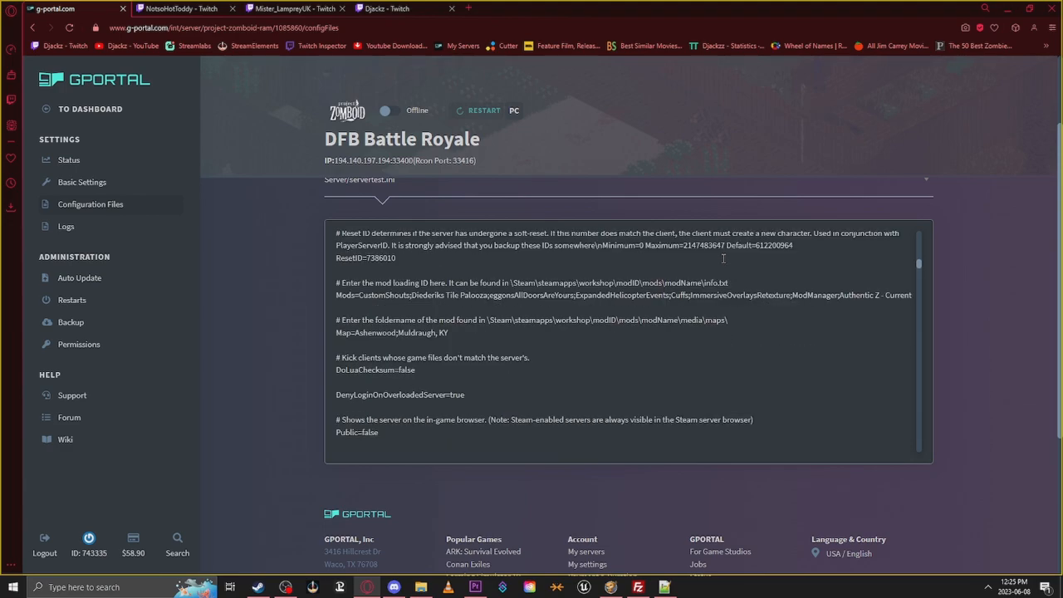
{"action": "mouse_move", "coordinate": [903, 296]}
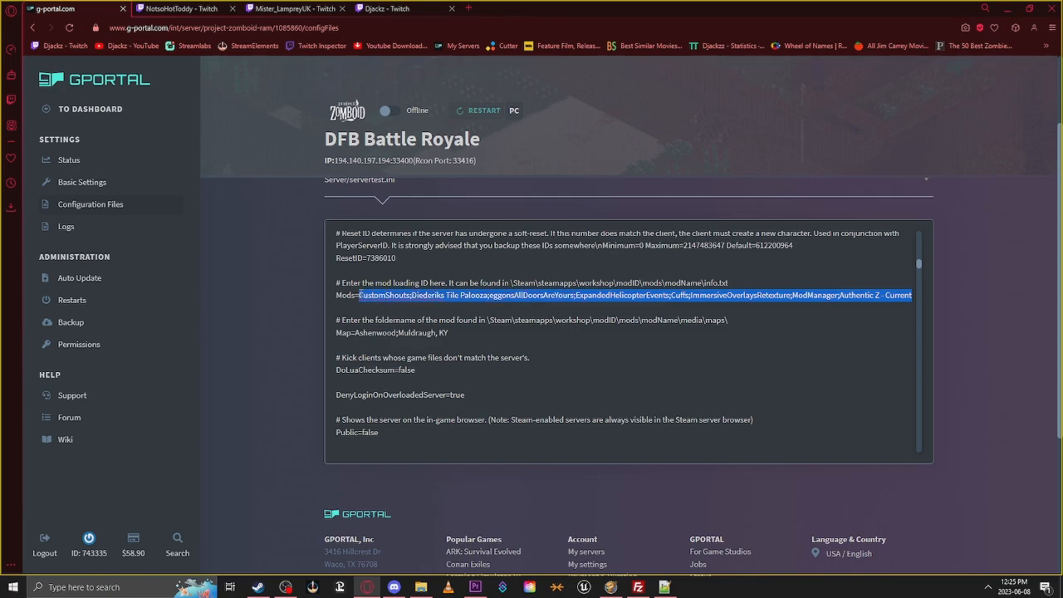
{"action": "key", "text": "Delete"}
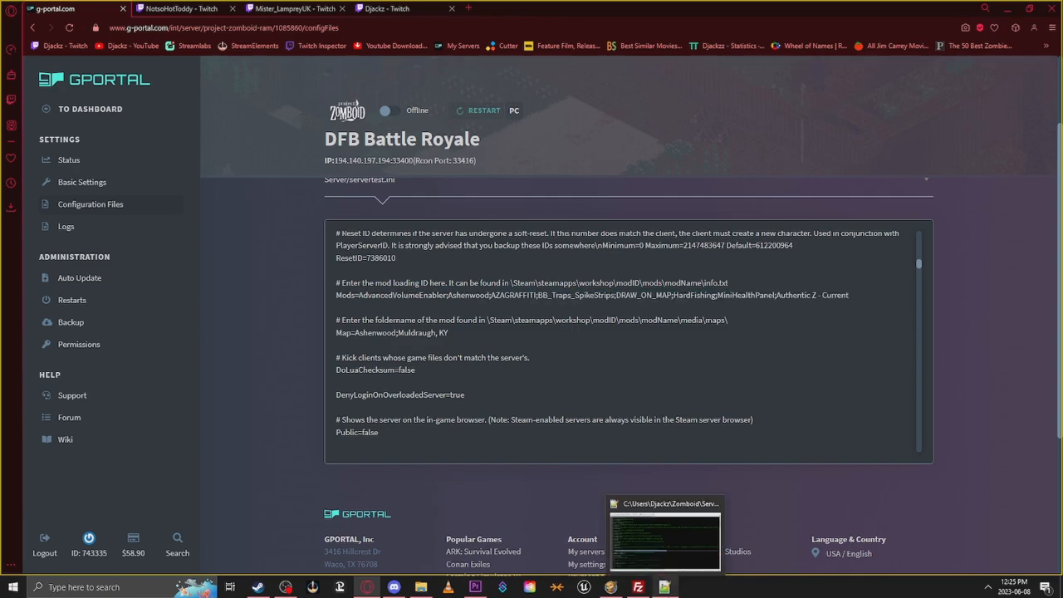
Step: Copy the WorkshopItems ID list from the local settings file in Notepad++
{"action": "left_click", "coordinate": [666, 535]}
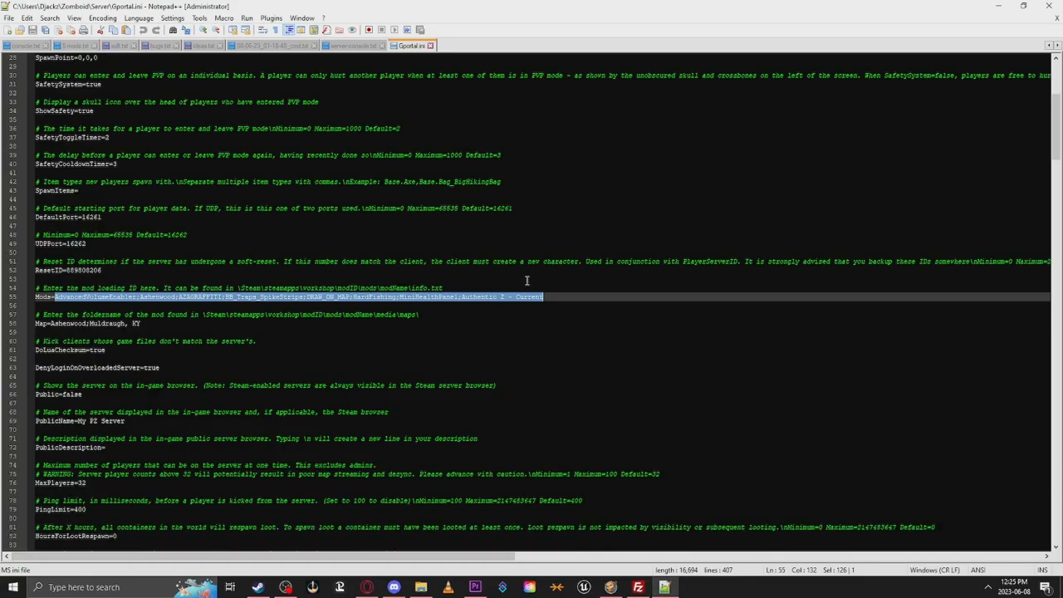
{"action": "scroll", "scroll_direction": "down", "scroll_amount": 3}
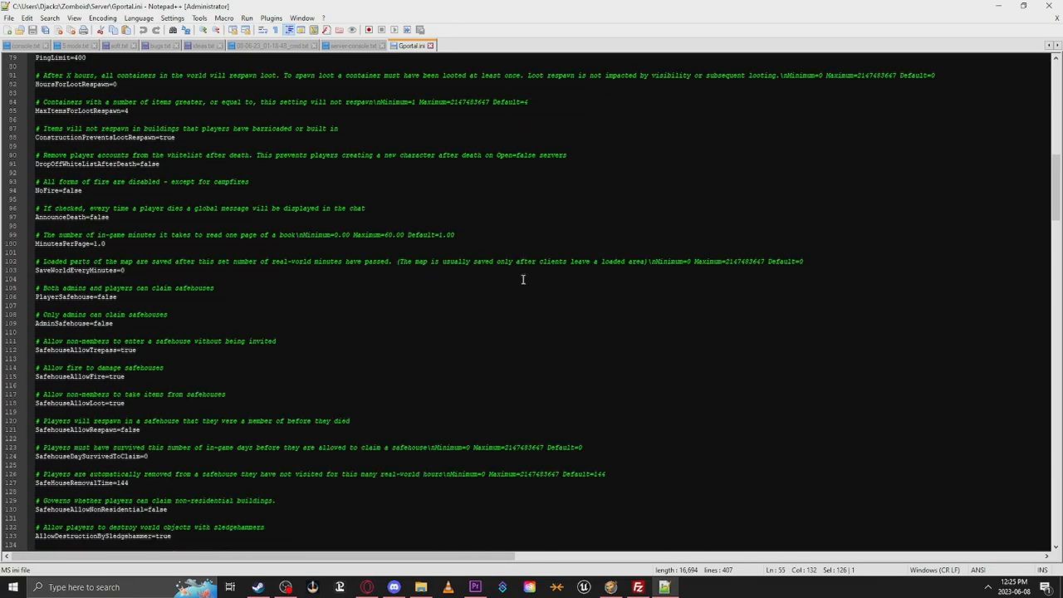
{"action": "scroll", "scroll_direction": "down", "scroll_amount": 3}
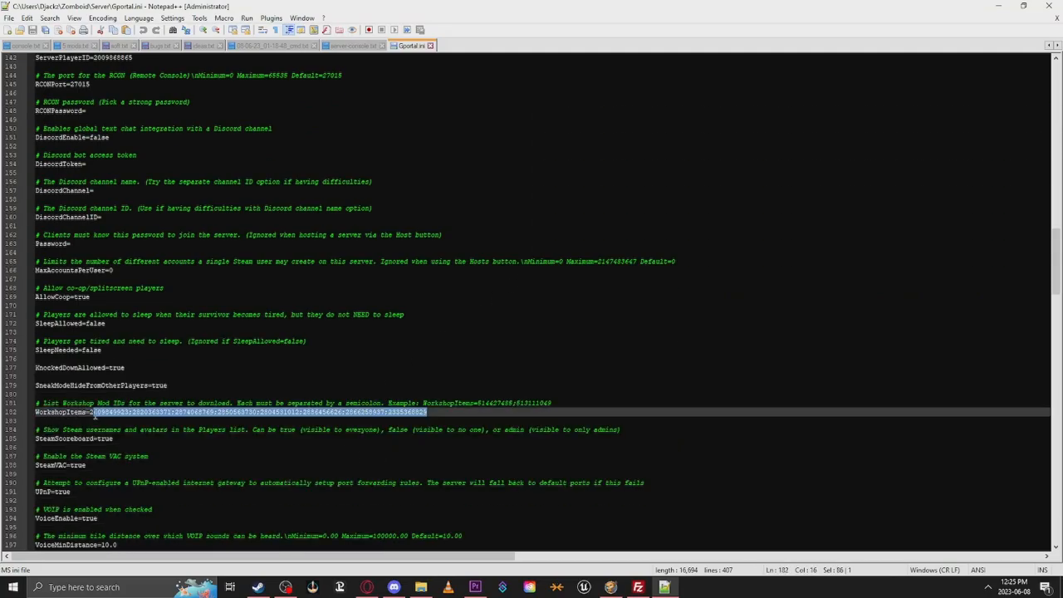
{"action": "right_click", "coordinate": [133, 407]}
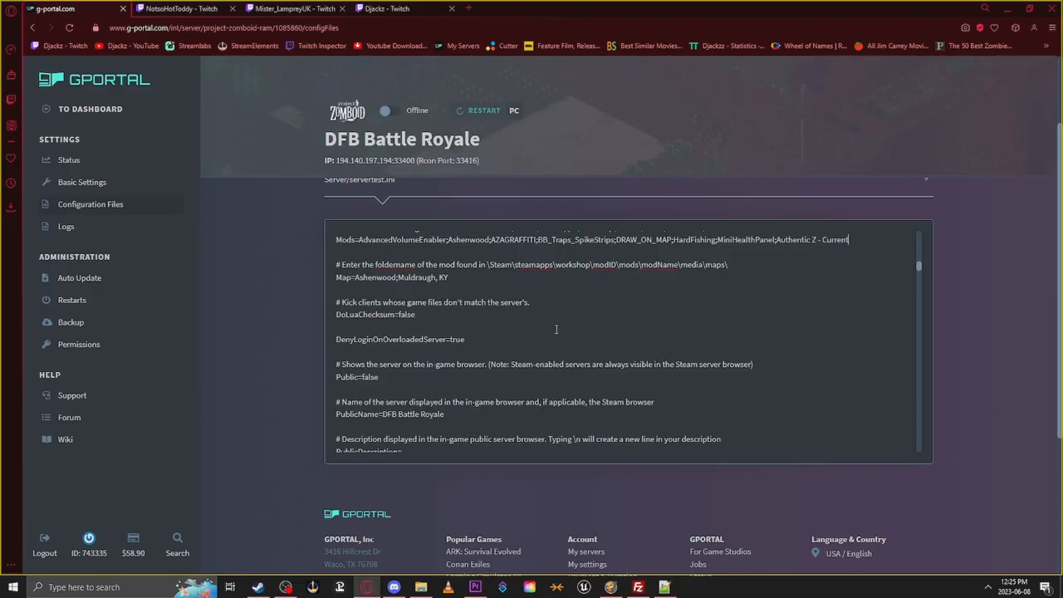
Step: Replace the WorkshopItems IDs in servertest.ini with the copied ones and save the file
{"action": "scroll", "scroll_direction": "down", "scroll_amount": 3}
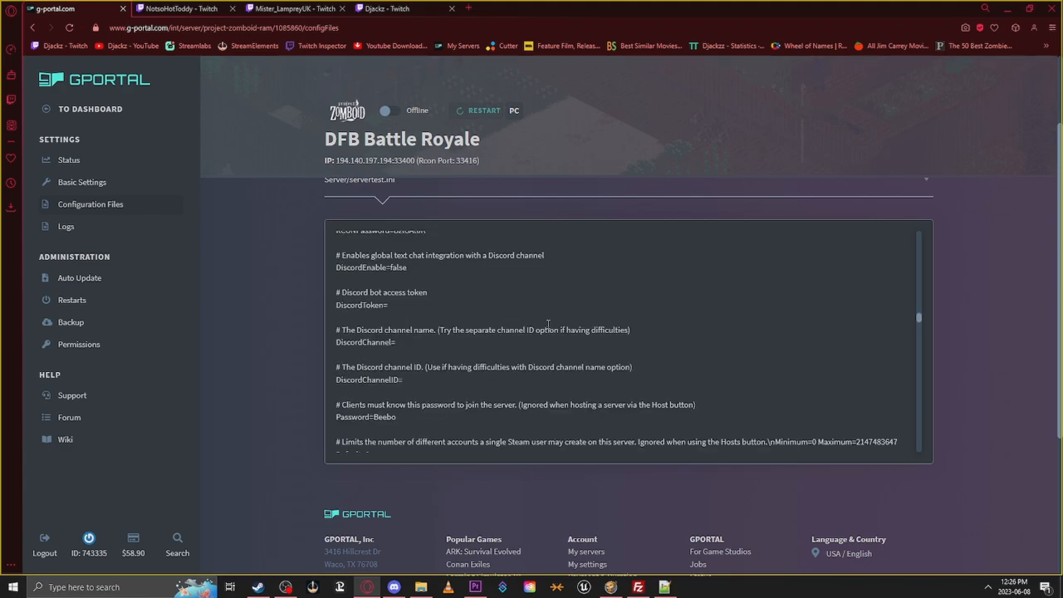
{"action": "scroll", "scroll_direction": "down", "scroll_amount": 3}
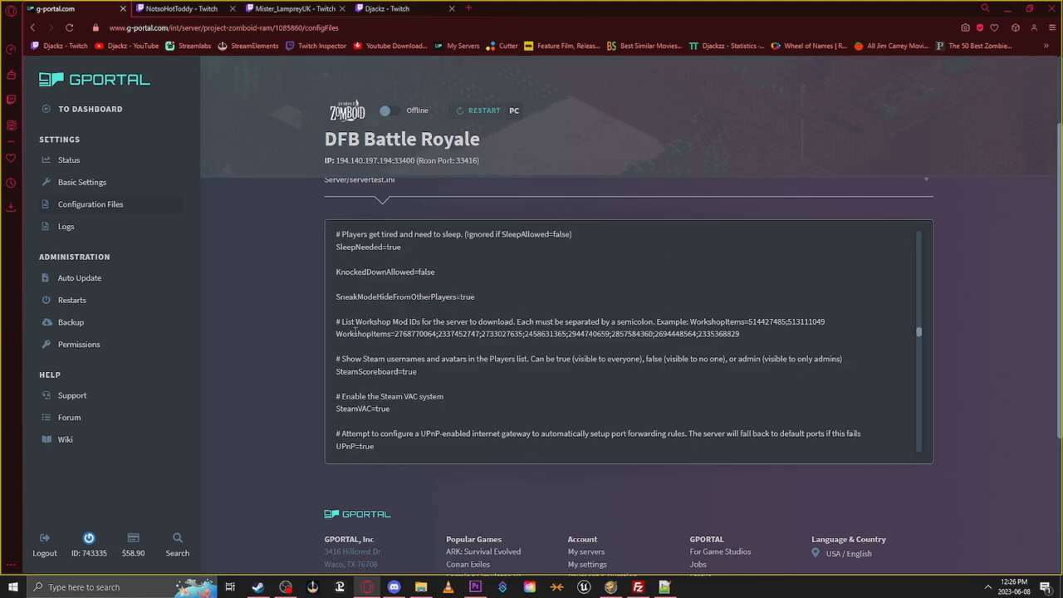
{"action": "left_click_drag", "start_coordinate": [395, 334], "coordinate": [740, 334]}
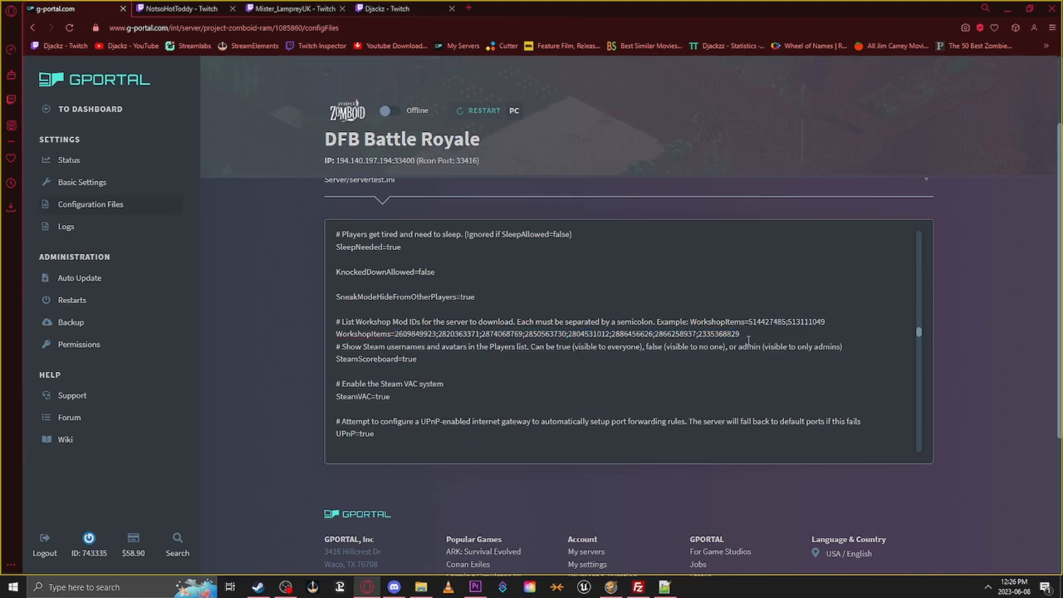
{"action": "scroll", "scroll_direction": "down", "scroll_amount": 3}
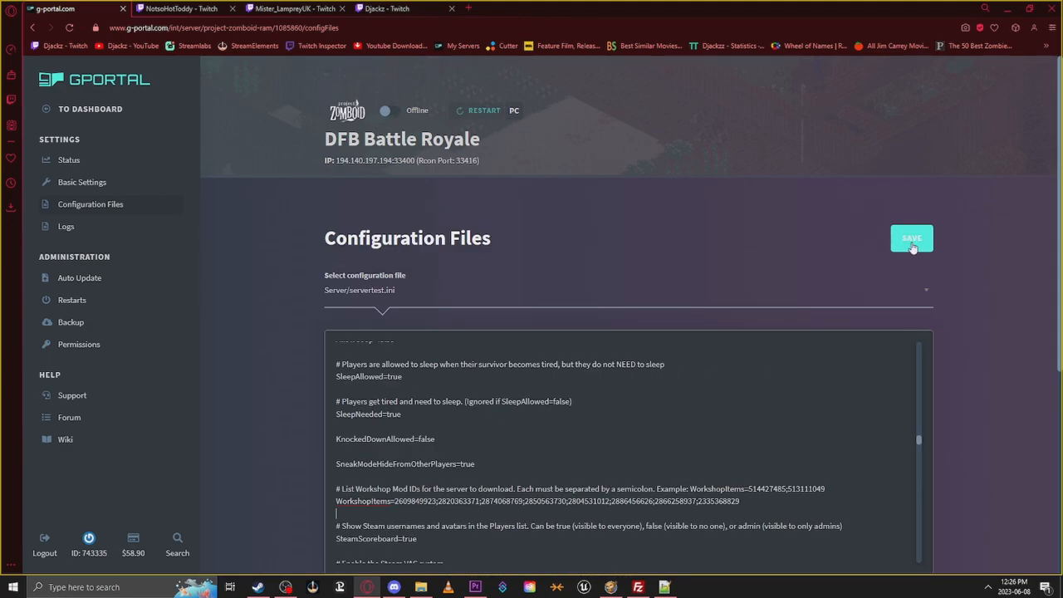
{"action": "left_click", "coordinate": [911, 239]}
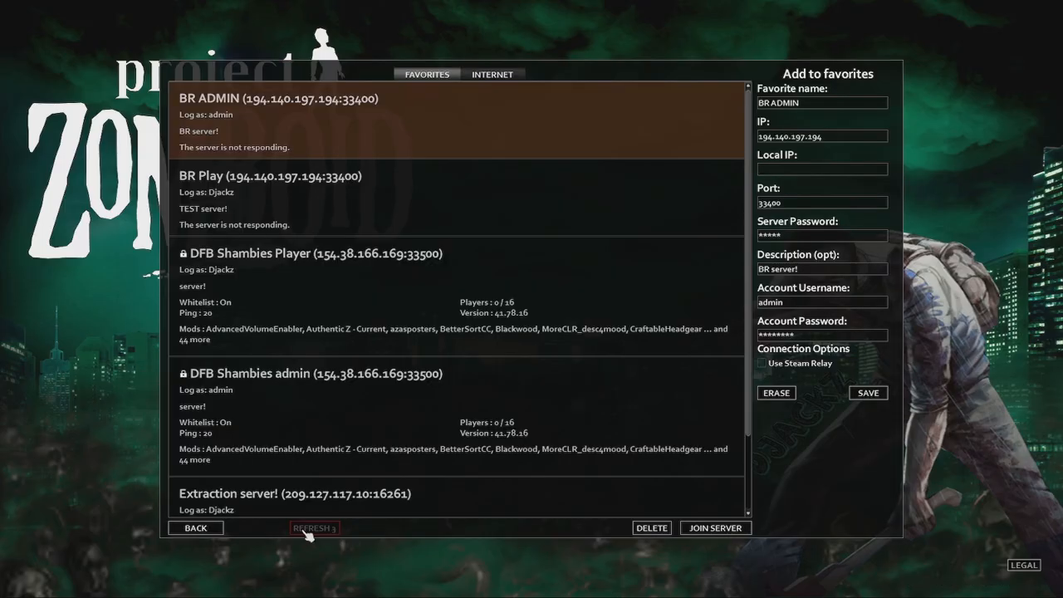
Step: Refresh the favourites so BR ADMIN shows its new mods, then join BR ADMIN as admin
{"action": "left_click", "coordinate": [316, 529]}
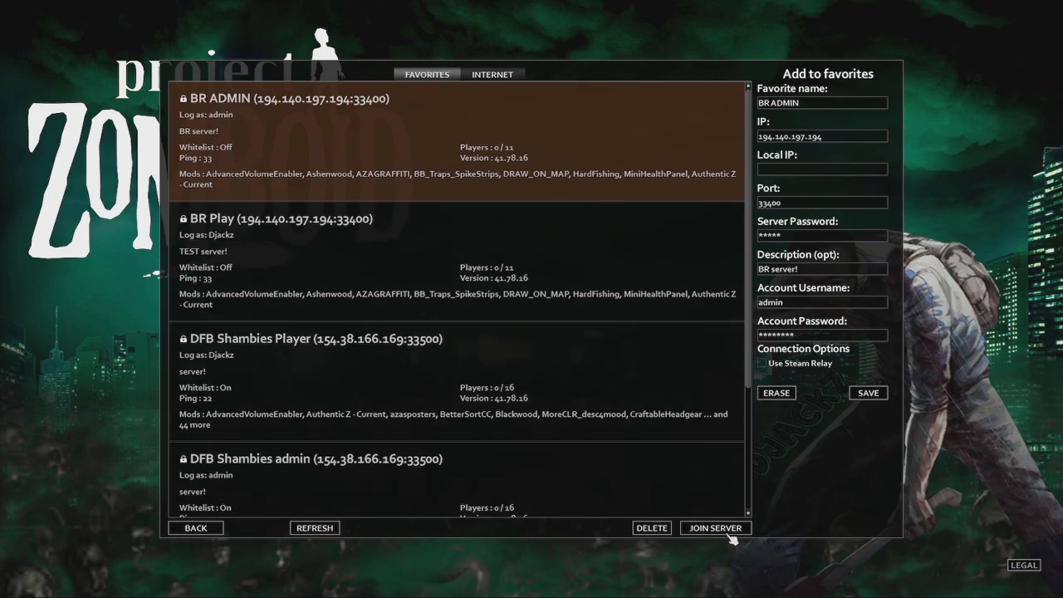
{"action": "left_click", "coordinate": [716, 528]}
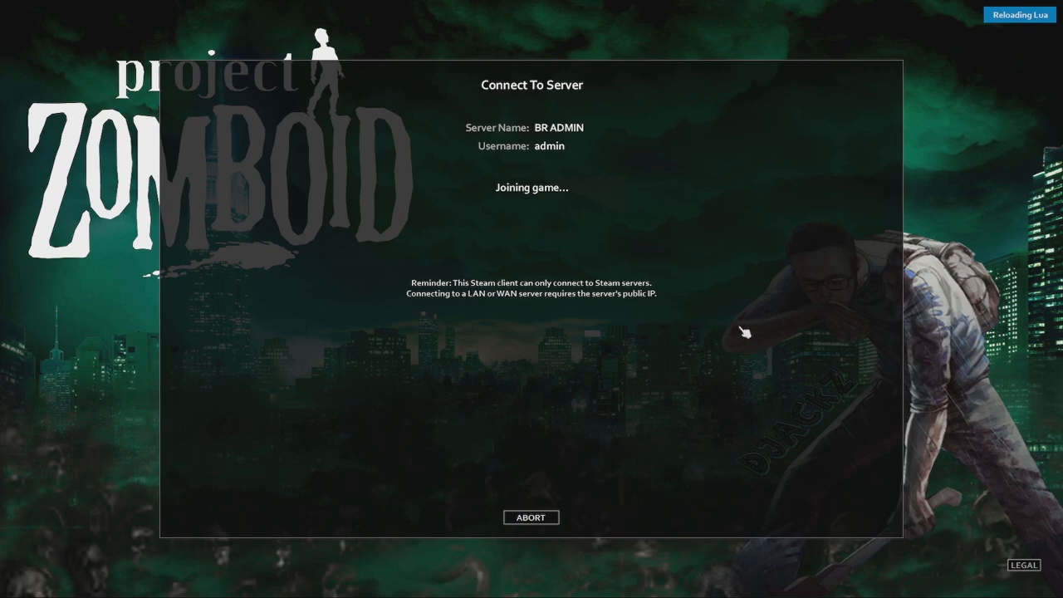
{"action": "mouse_move", "coordinate": [826, 103]}
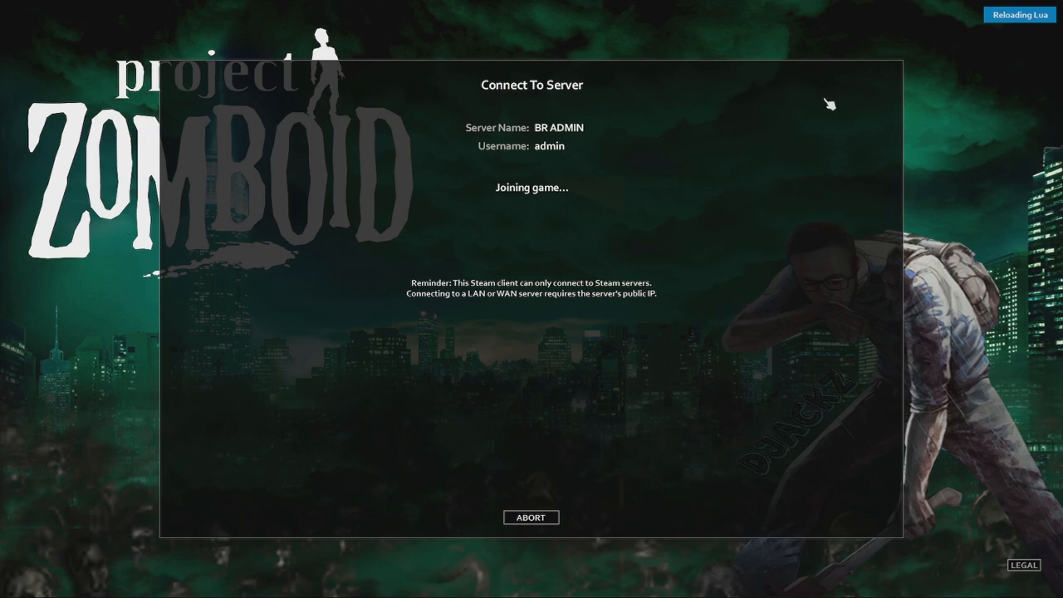